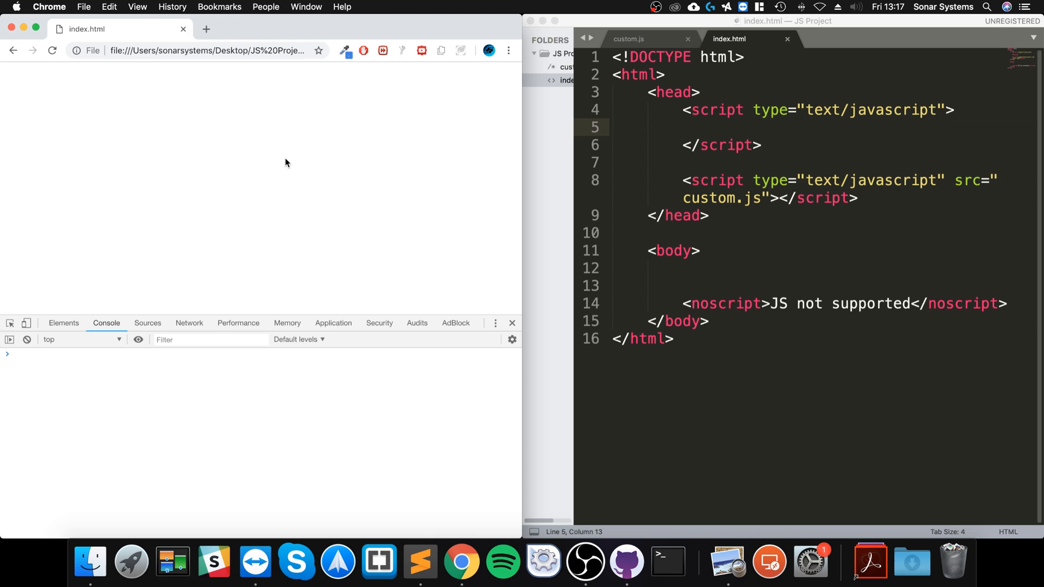
mouse_move(258, 216)
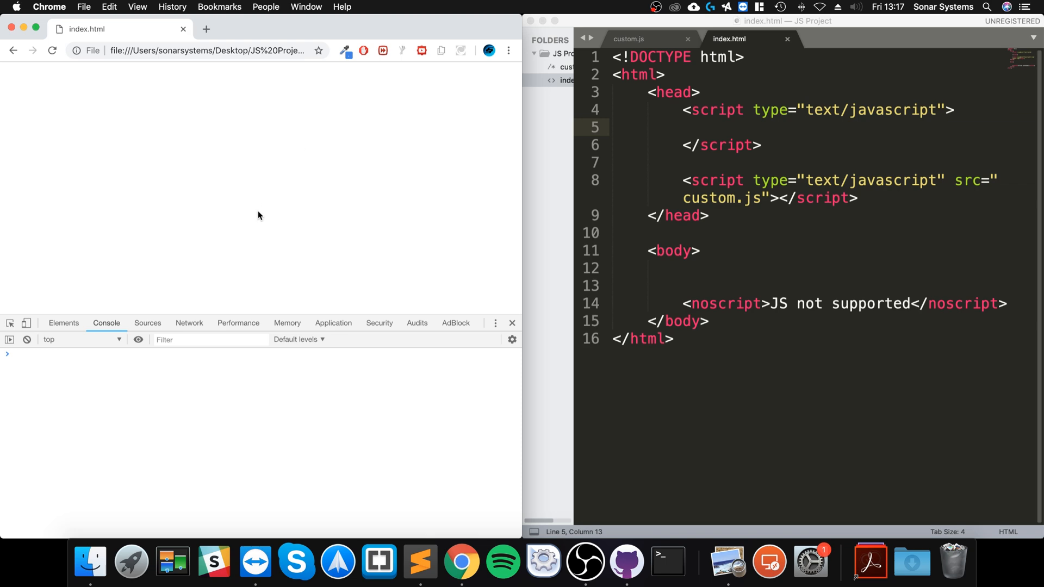
mouse_move(811, 244)
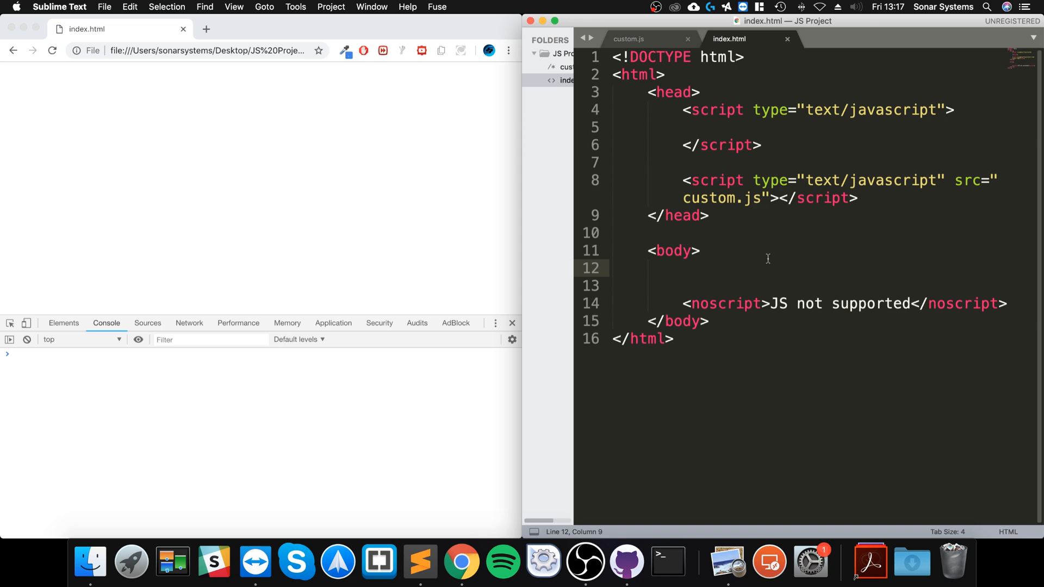
Write an h1 with onclick="VoidFunc()" and text Void, capitalising the function name
type("<h1></h1>")
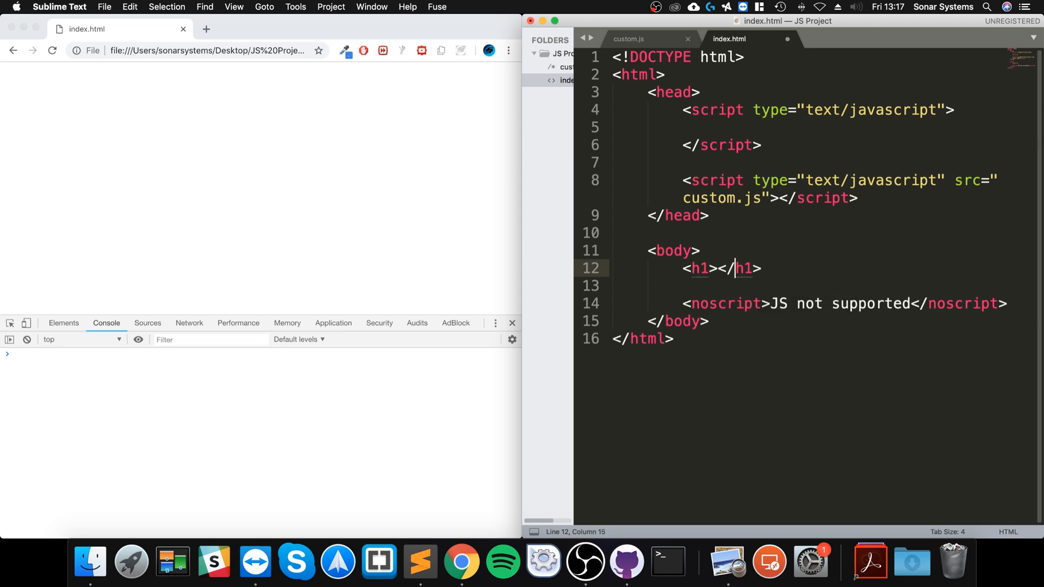
type("onclick=\"")
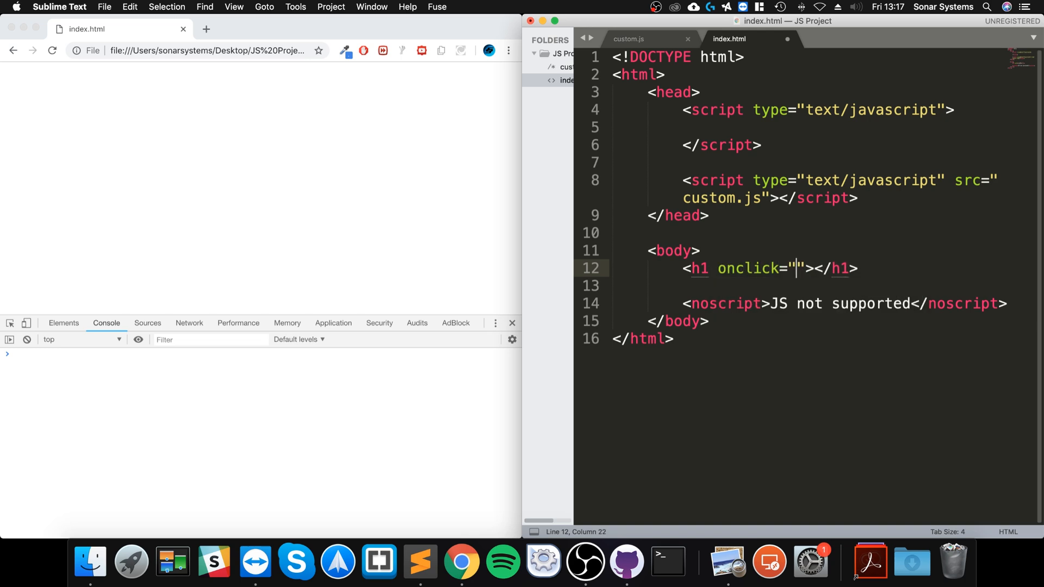
type("void")
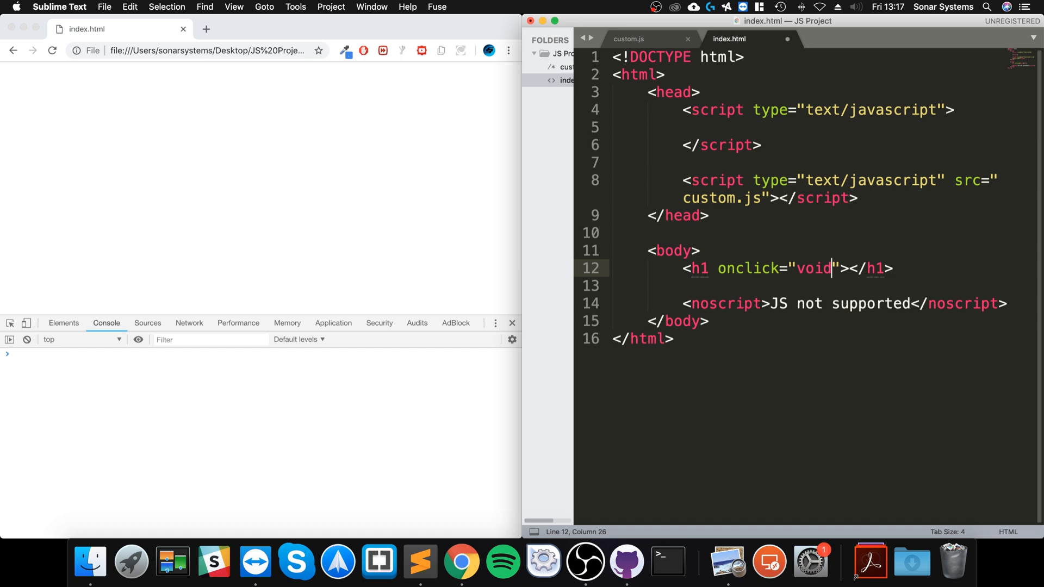
type("Func()")
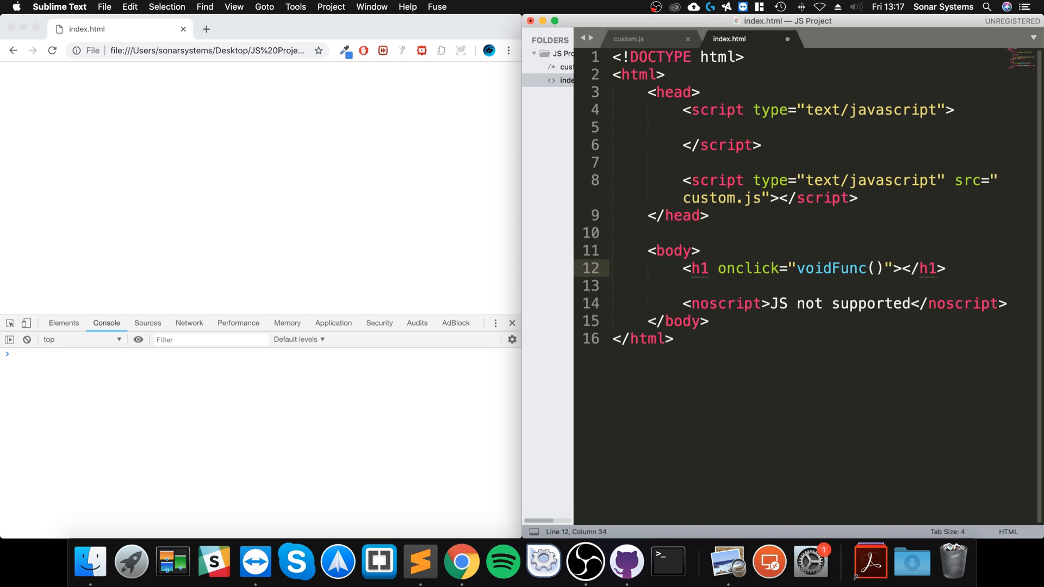
left_click(804, 268)
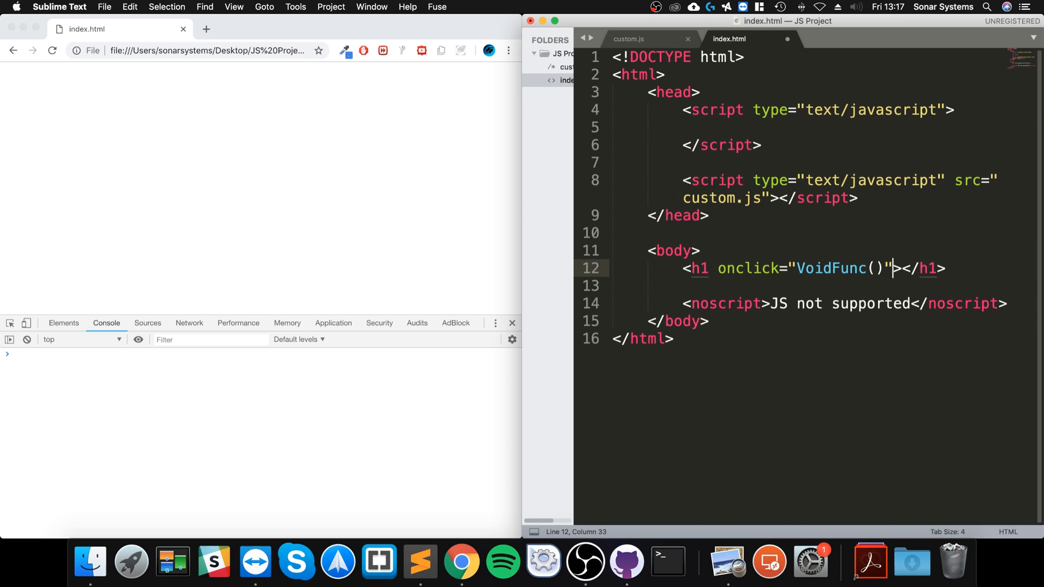
type("Void")
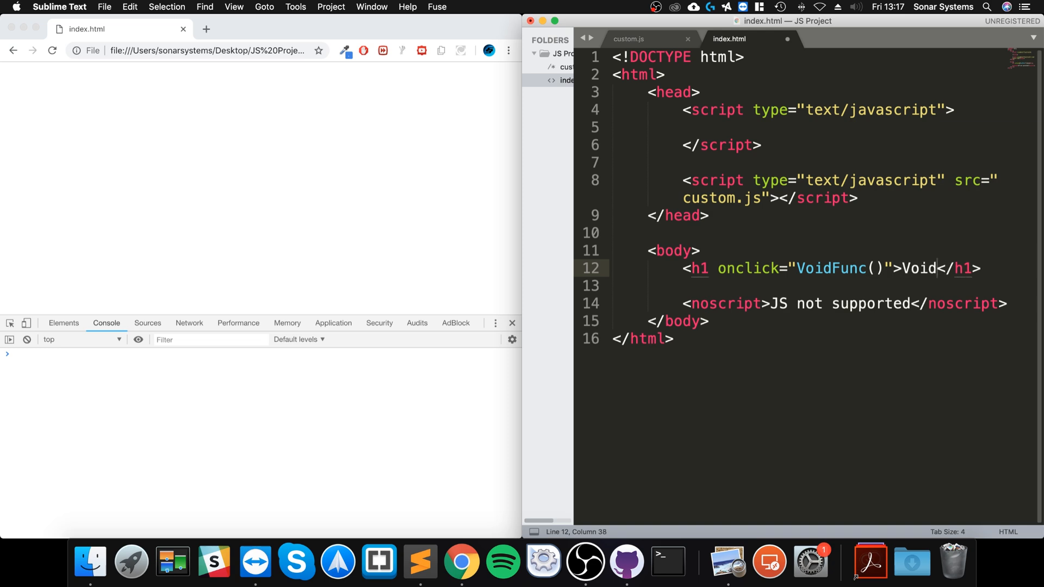
Write void function VoidFunc() { } (); inside the inline script
left_click(718, 127)
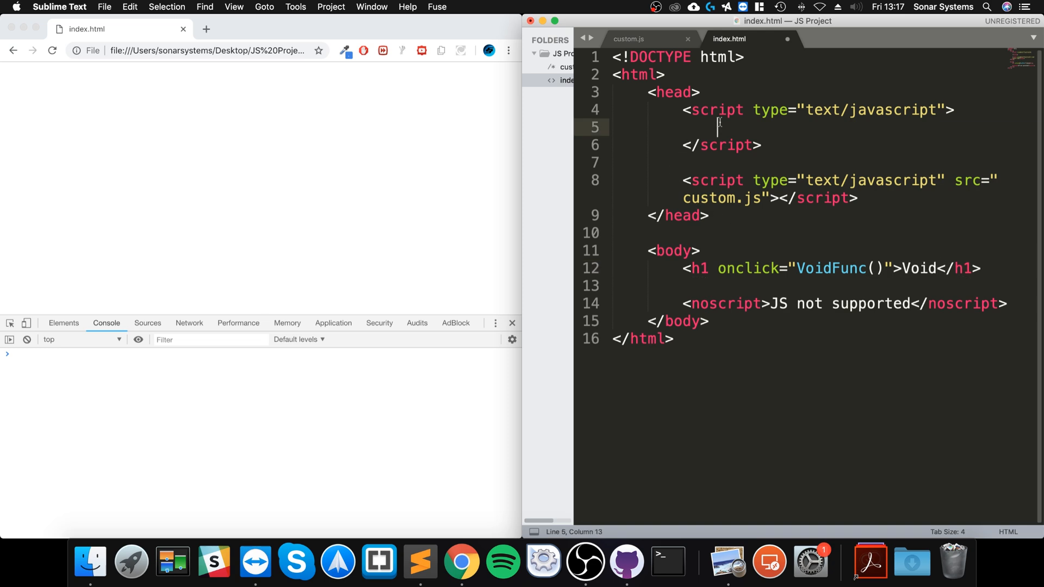
type("void funct")
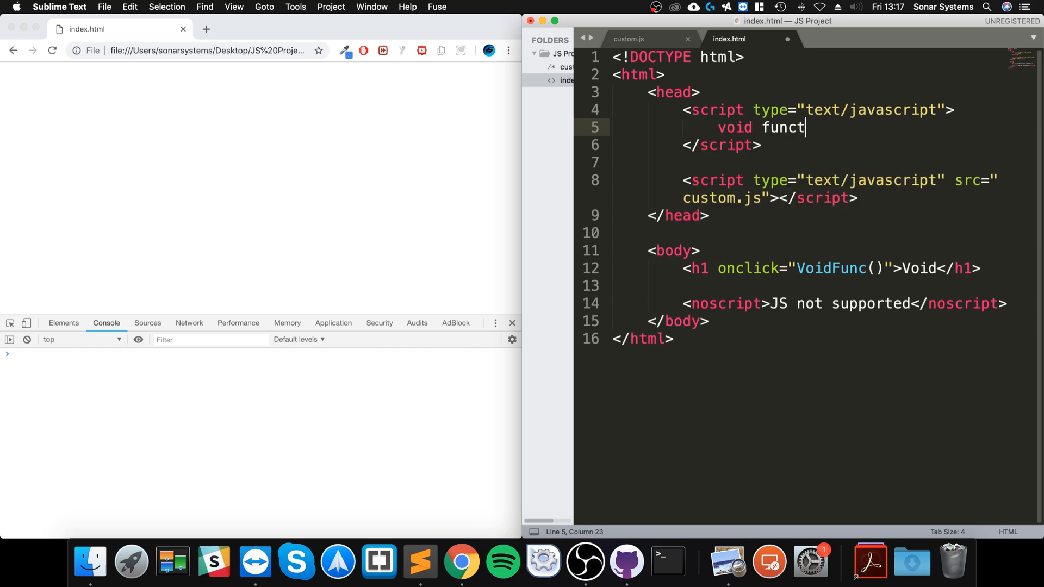
type("ion")
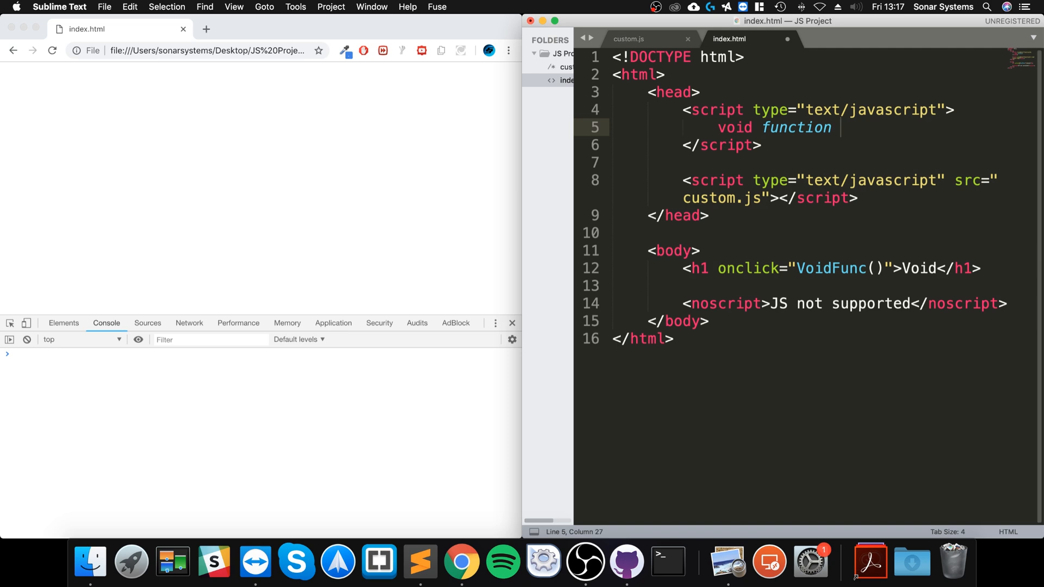
type("VoidFunc")
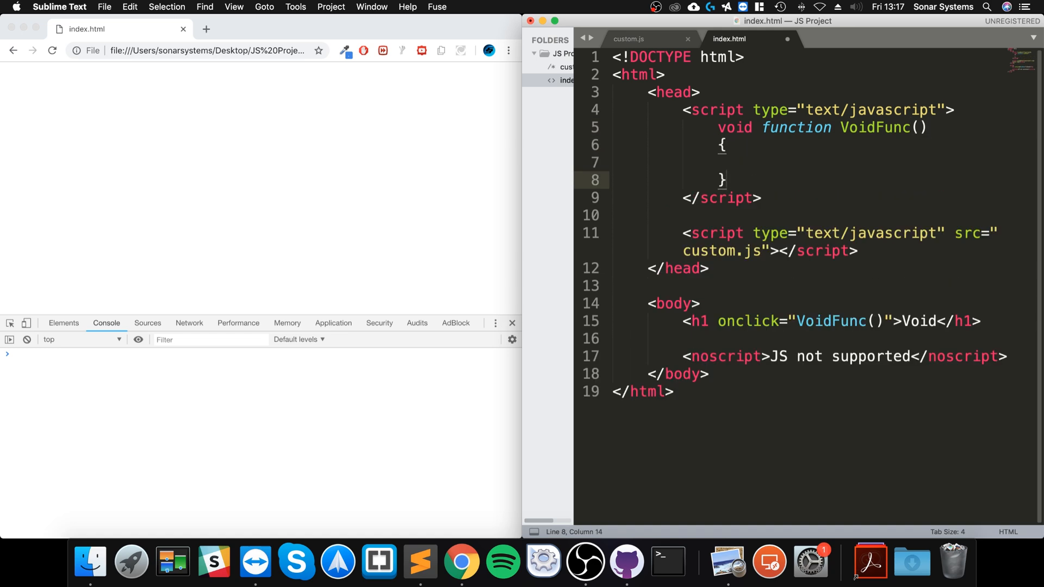
type("()")
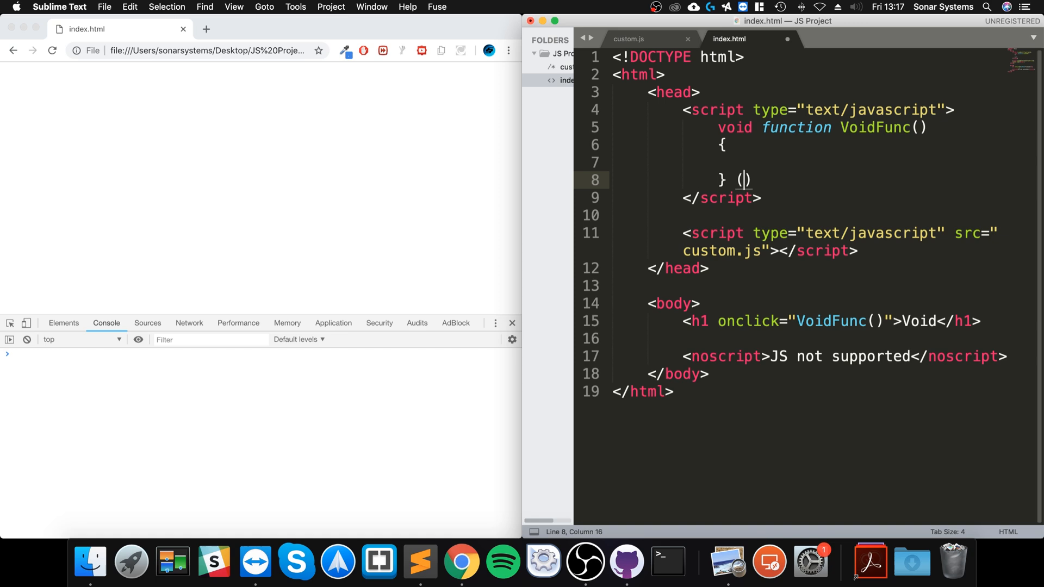
type(";")
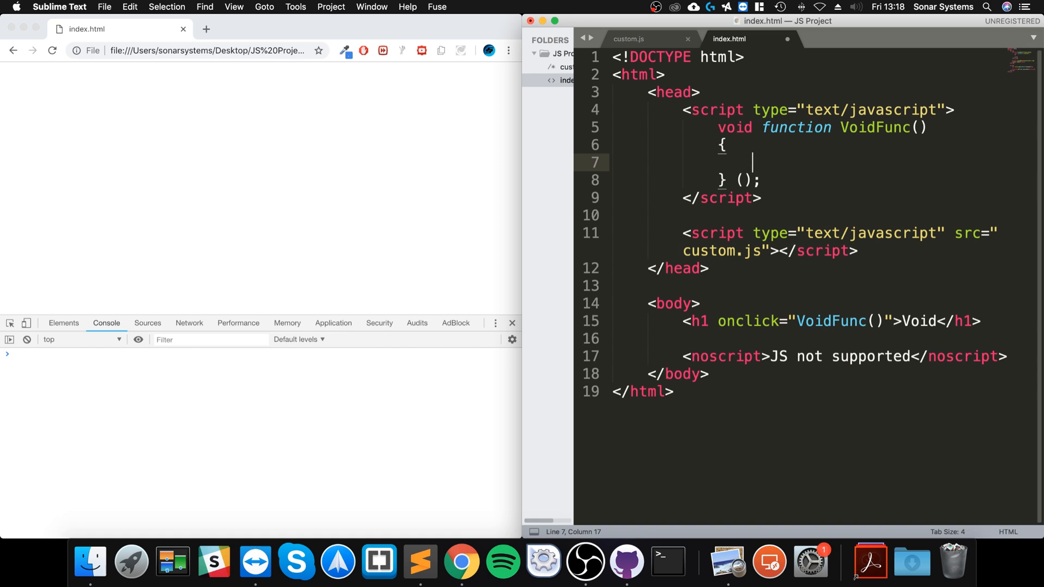
Give VoidFunc a body of console.log("") logging an empty string
type("console.log")
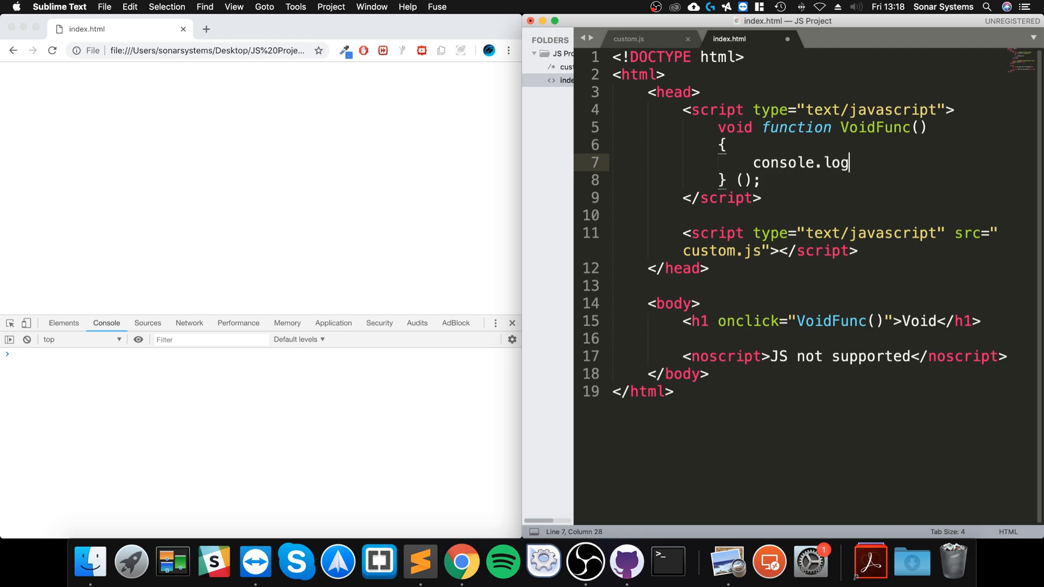
type("();")
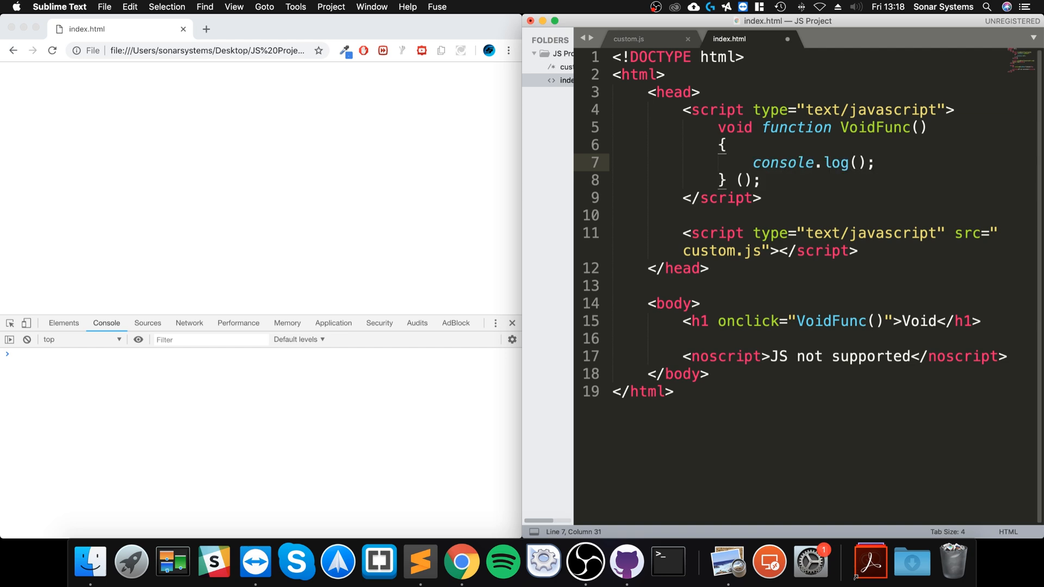
left_click(852, 162)
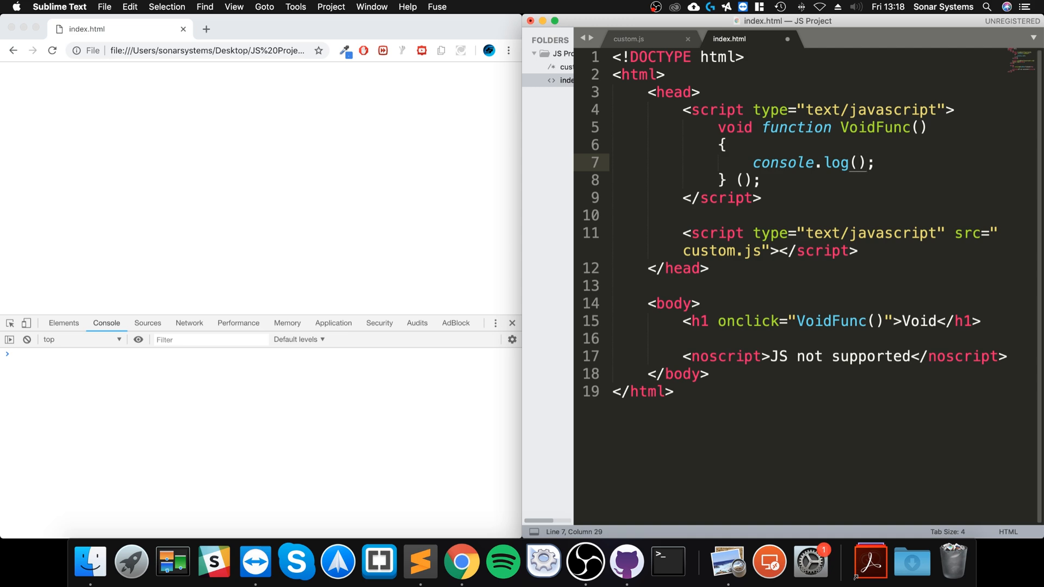
type("\"\"")
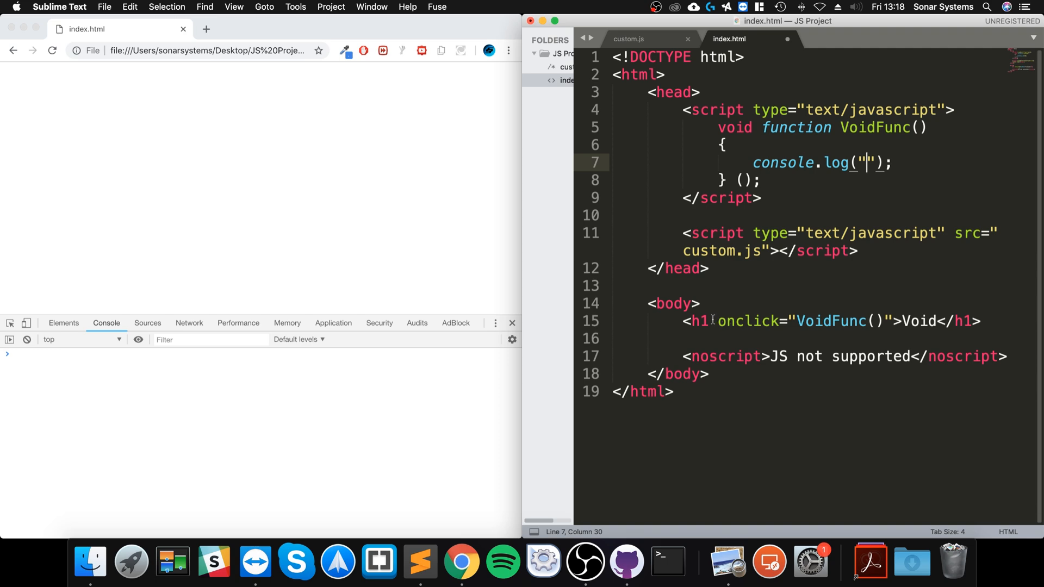
Delete the Void h1 line, save, dismiss the license prompt and cut the VoidFunc definition
left_click_drag(716, 321, 938, 321)
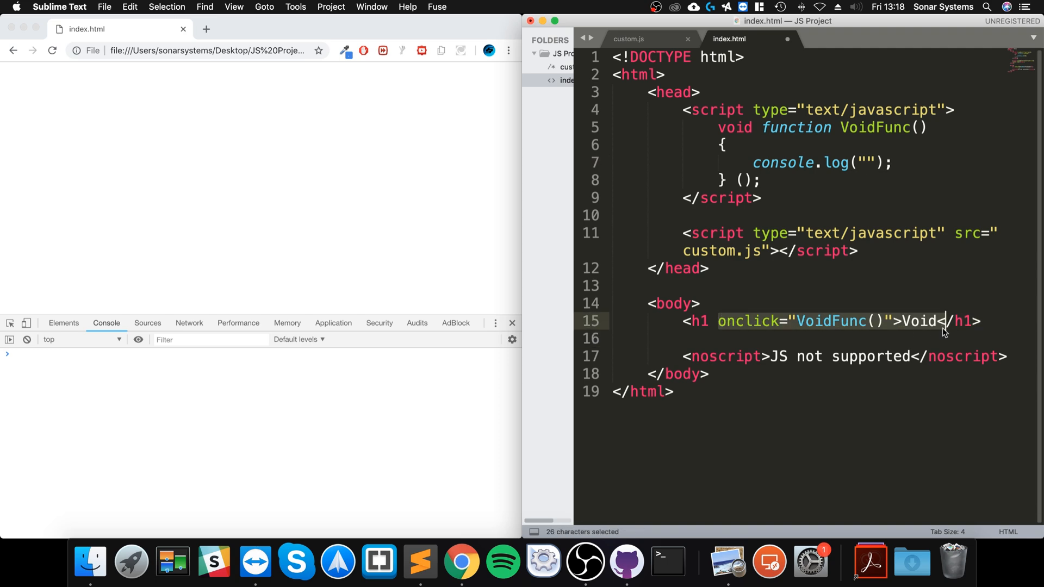
key("Delete")
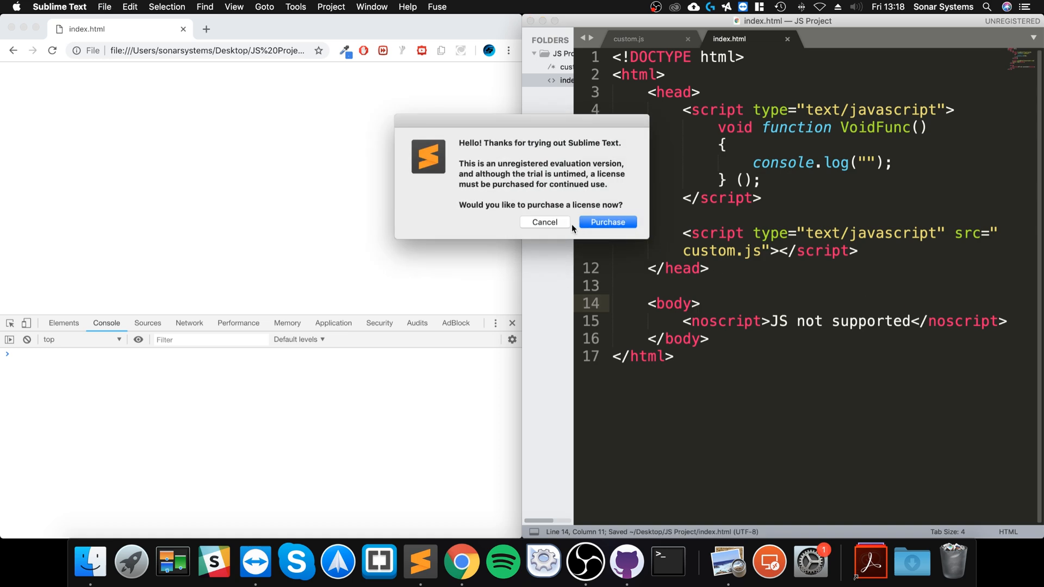
left_click(544, 222)
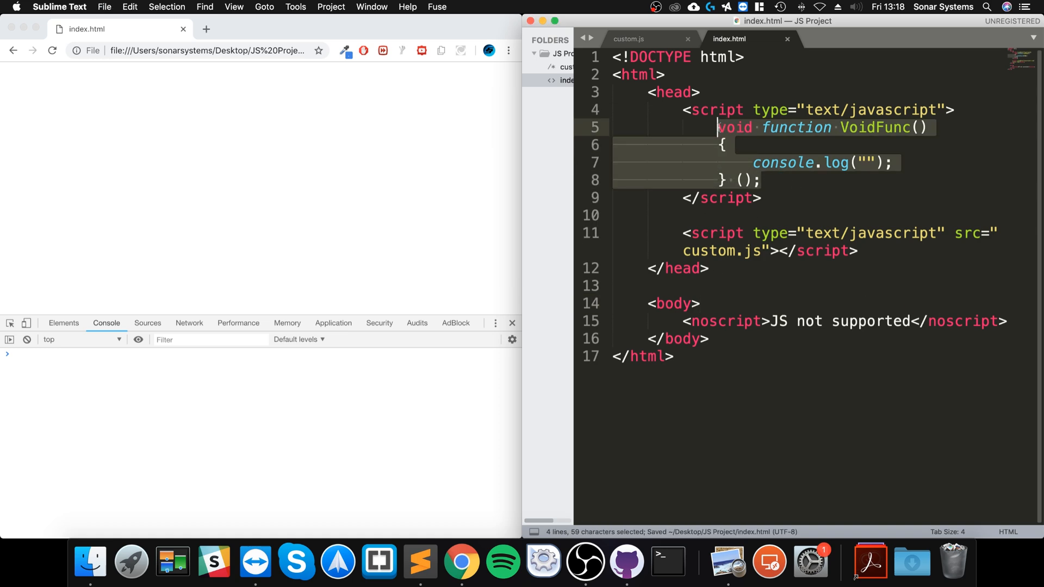
key("Delete")
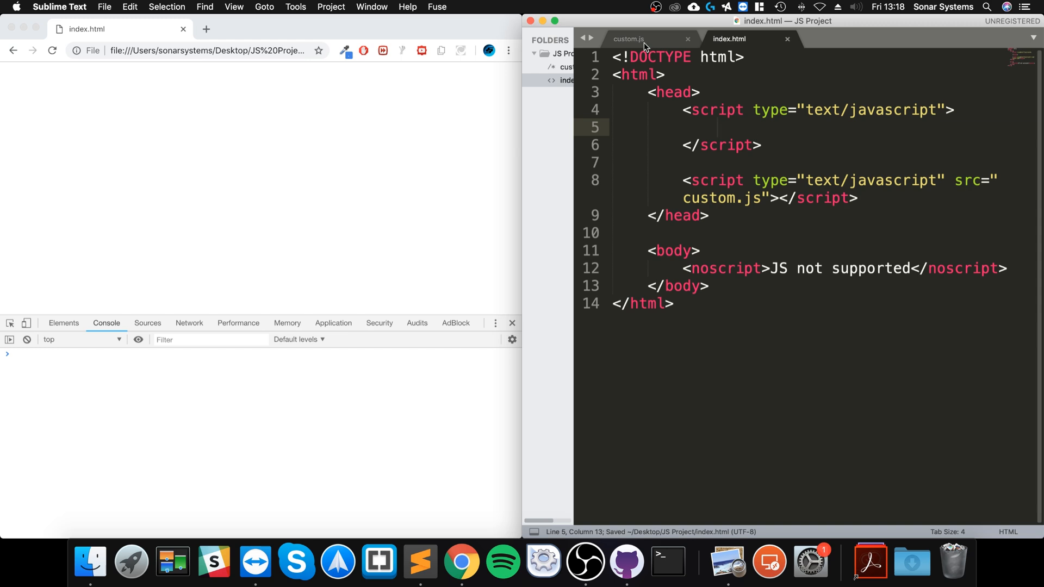
Paste VoidFunc into custom.js, re-indent it, add a VoidFunc(); call and log "Hi"
left_click(627, 40)
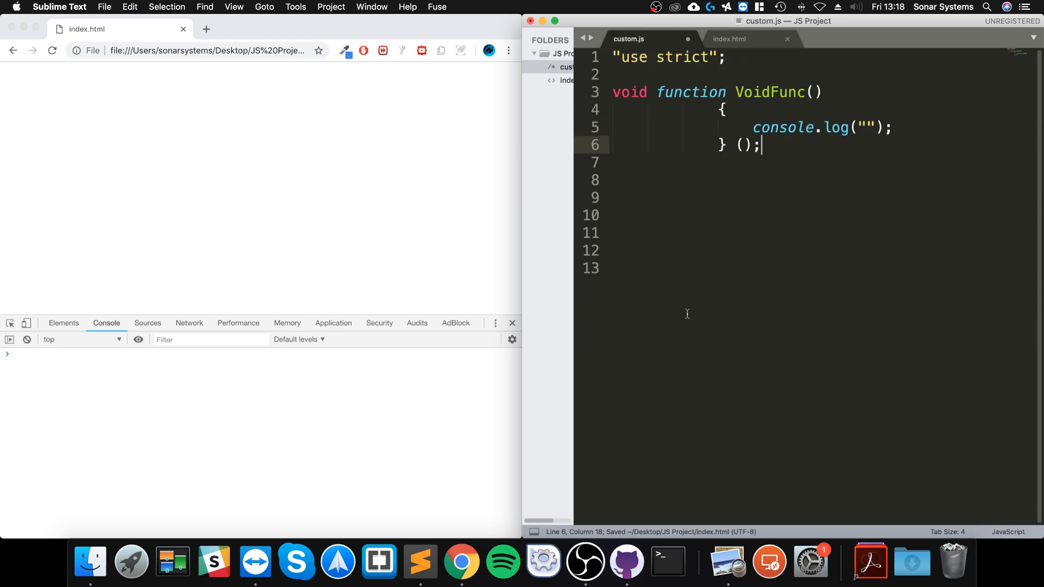
left_click_drag(684, 109, 723, 145)
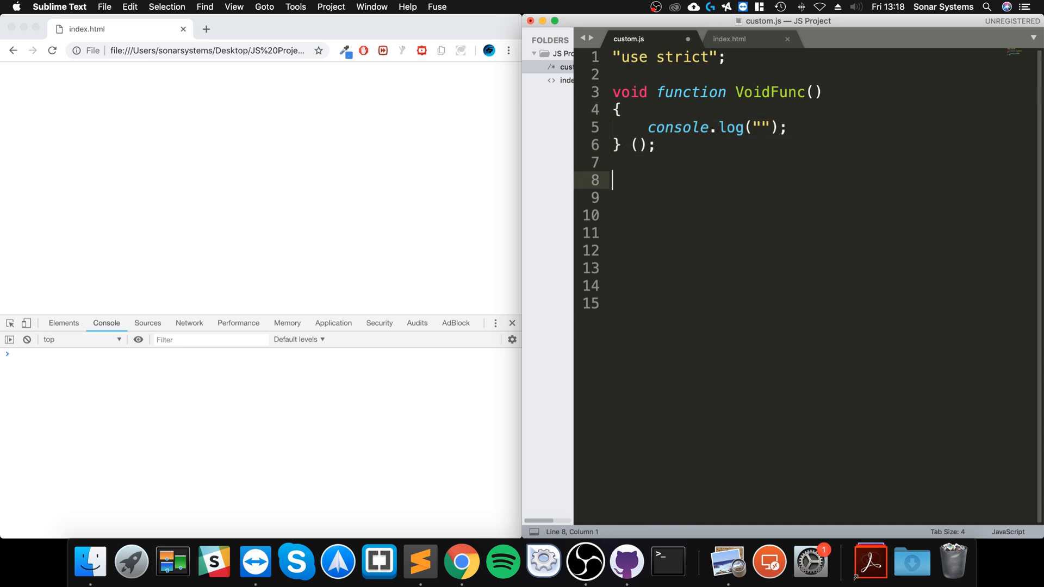
type("VoidFunc();")
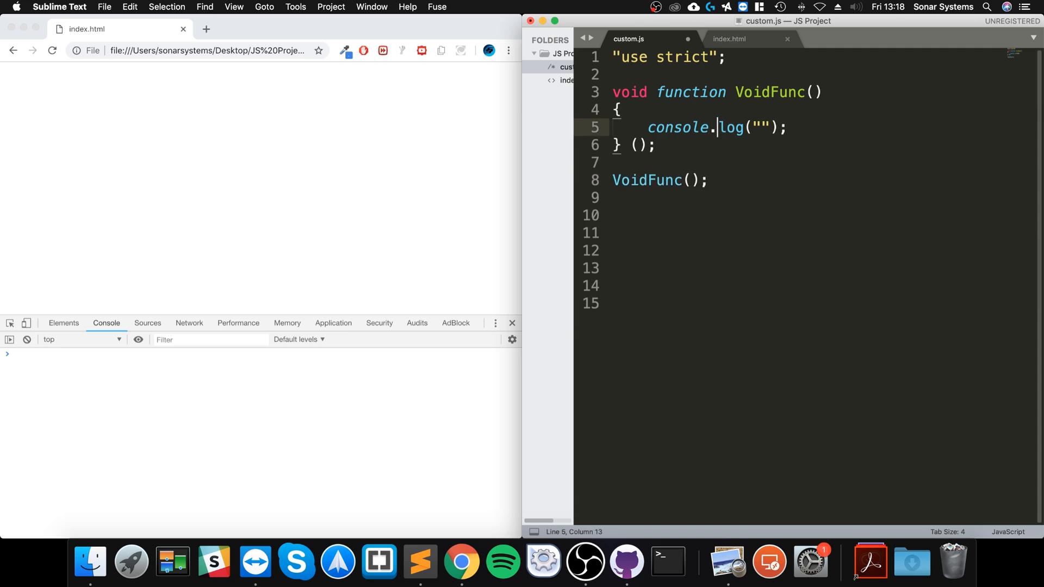
type("Hi")
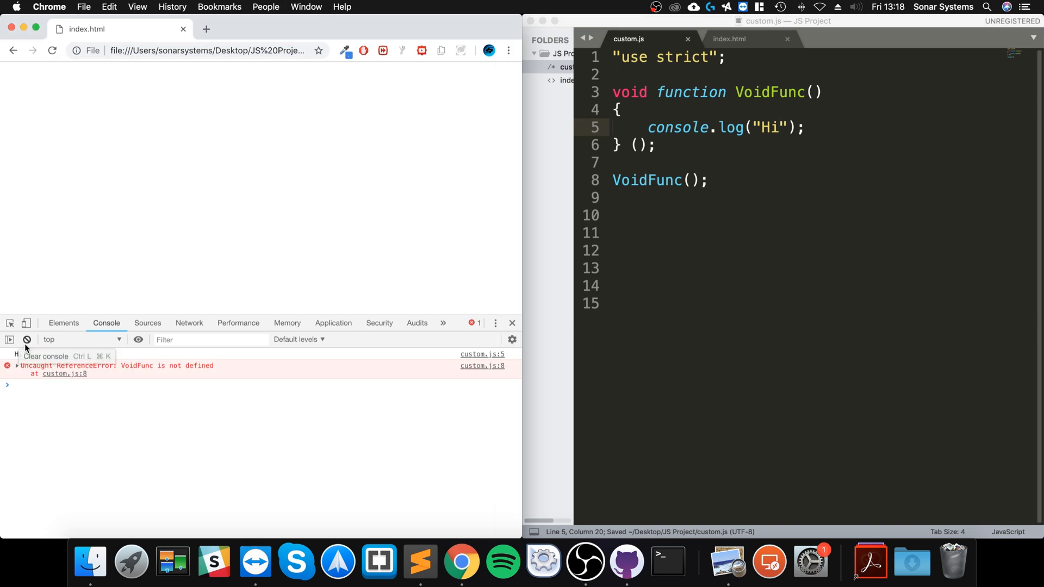
mouse_move(64, 373)
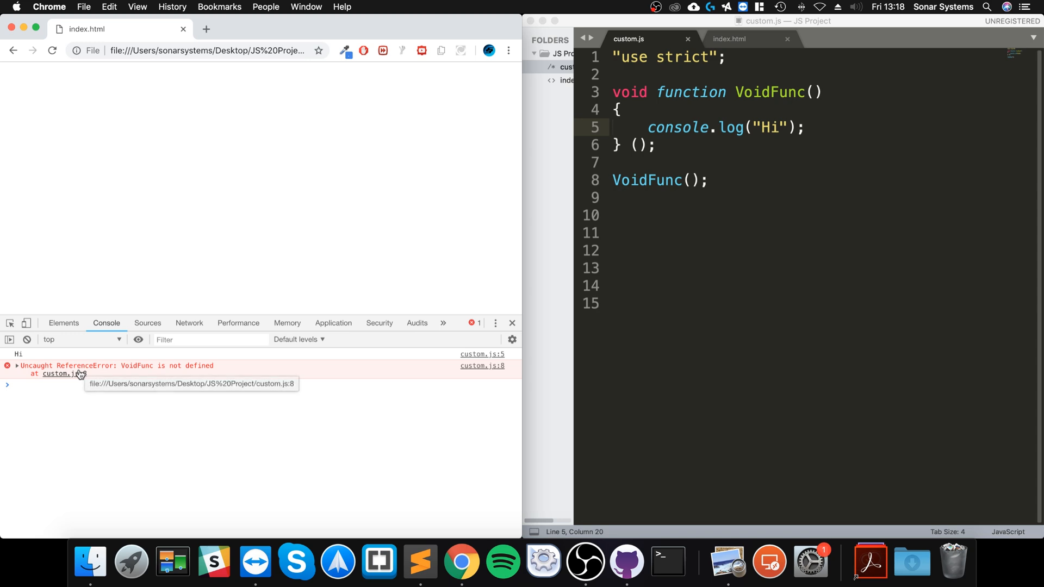
mouse_move(754, 179)
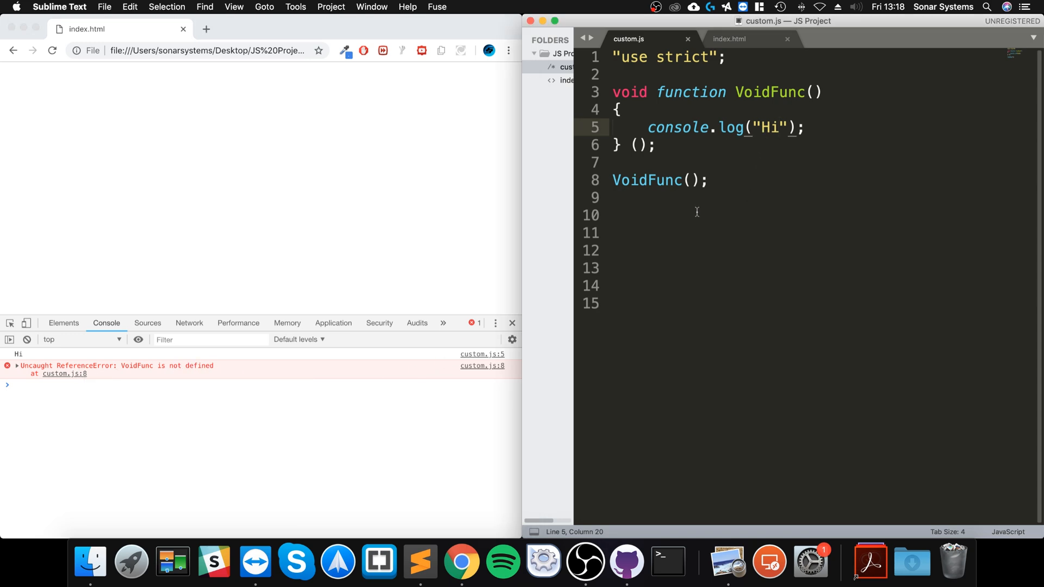
Remove void and the trailing () so only Hi logs, then restore the void expression
left_click_drag(613, 91, 655, 144)
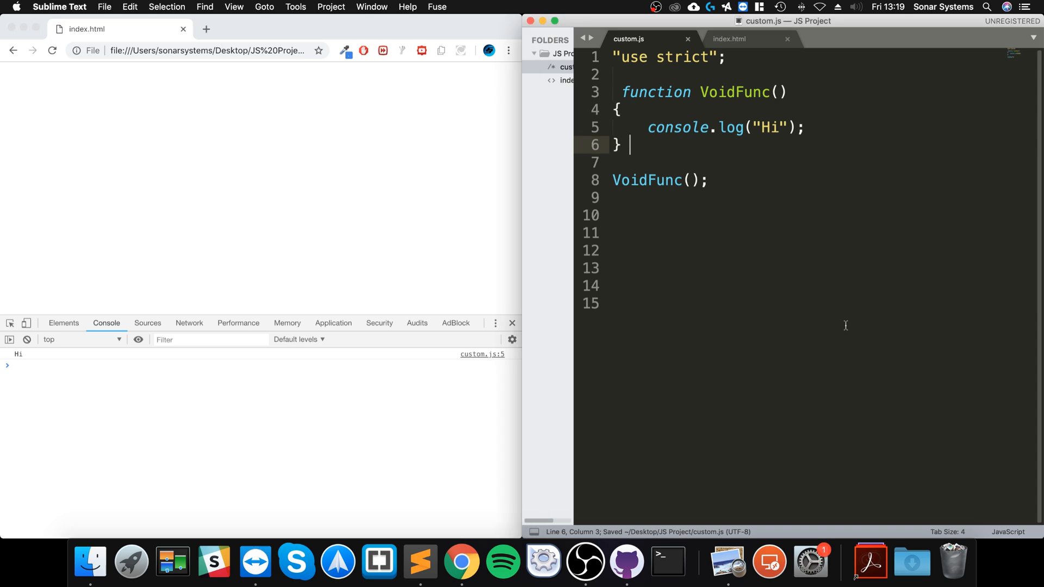
type("void")
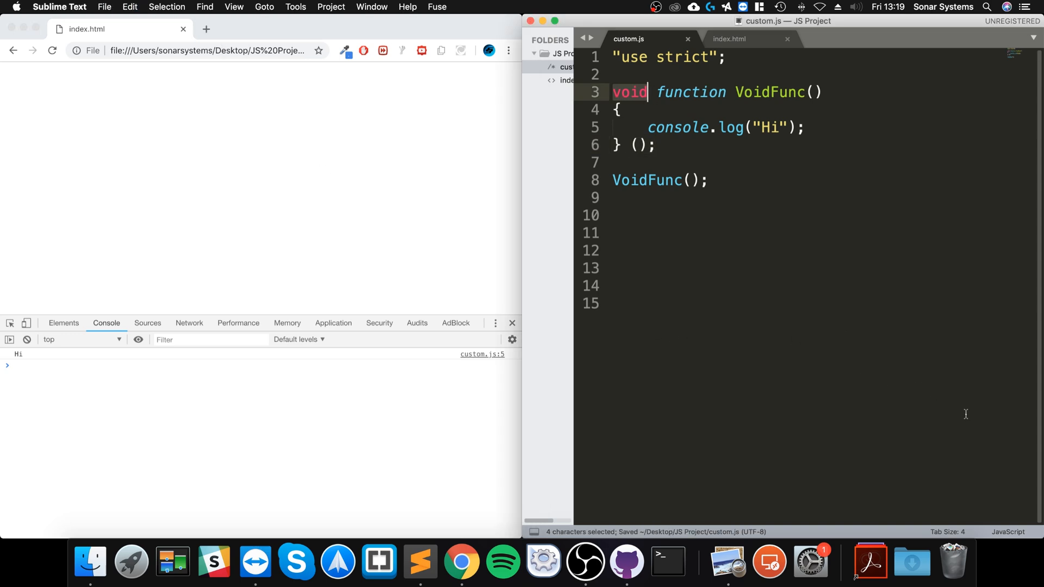